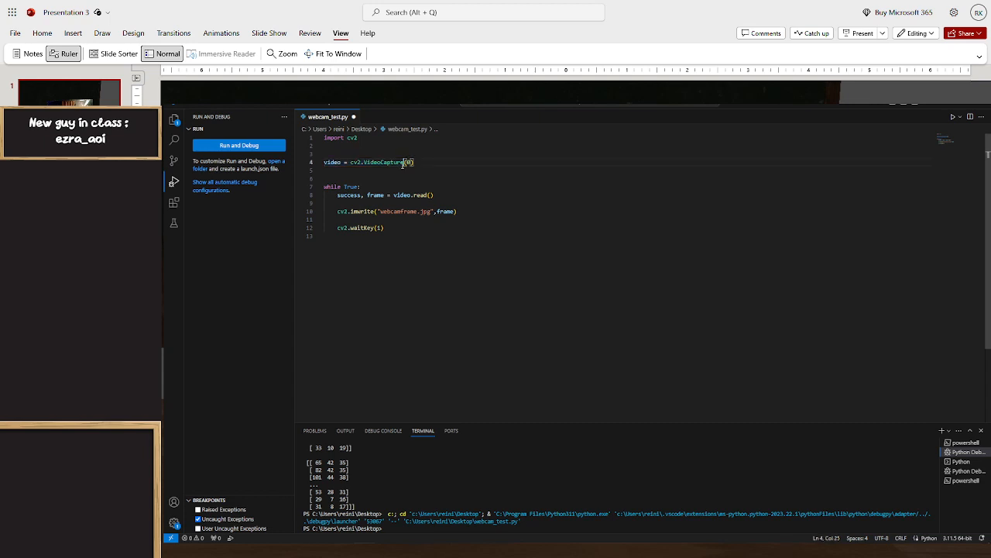
# Highlight the VideoCapture camera index and captured frame variable, then open the WebCam.gd script
pyautogui.doubleClick(408, 162)
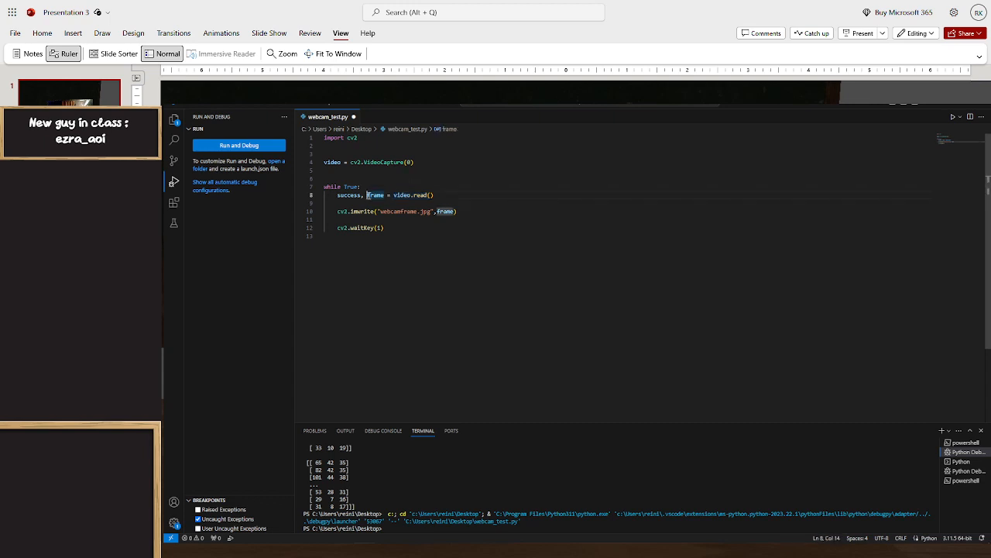
pyautogui.click(396, 195)
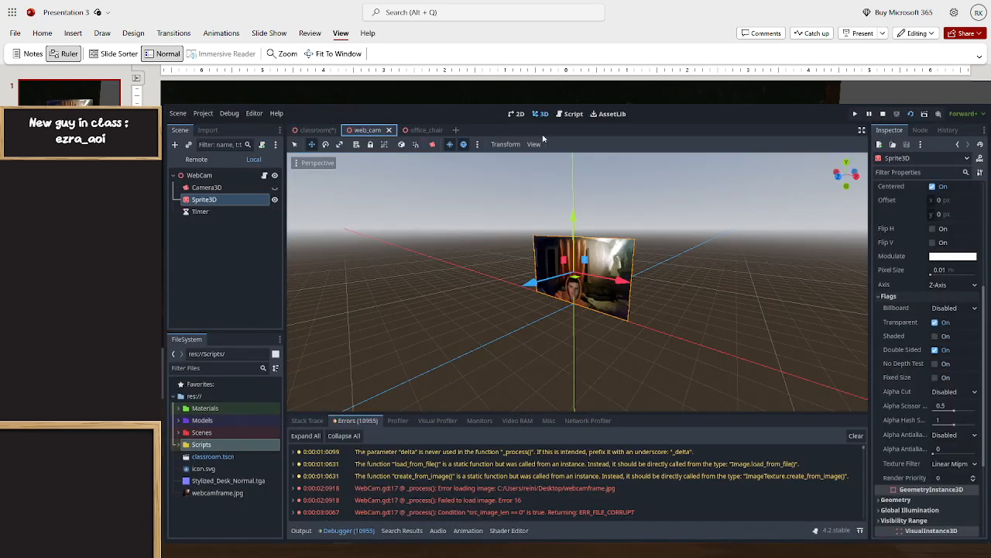
pyautogui.click(574, 114)
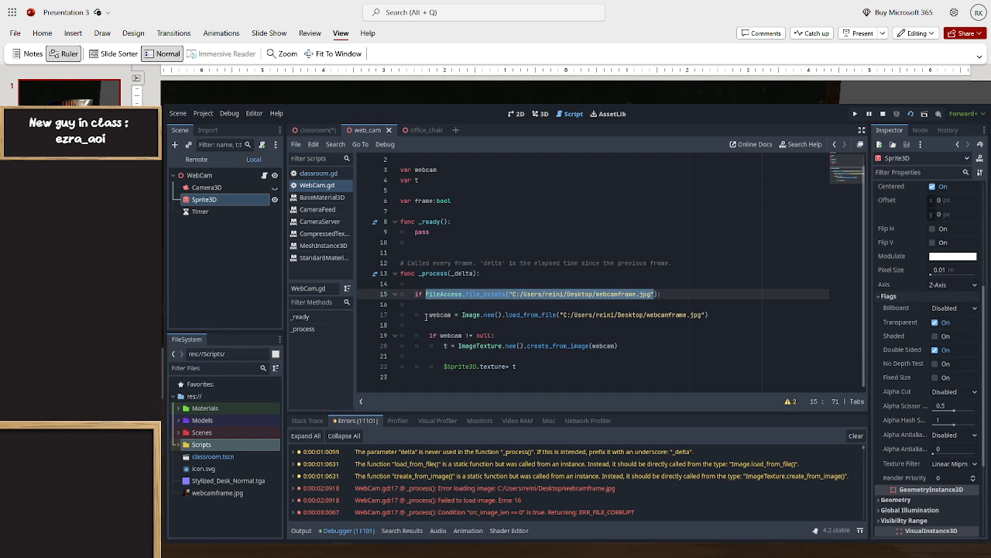
# Walk through WebCam.gd's file check, webcamframe.jpg load, texture set and null check, then open classroom
pyautogui.doubleClick(440, 314)
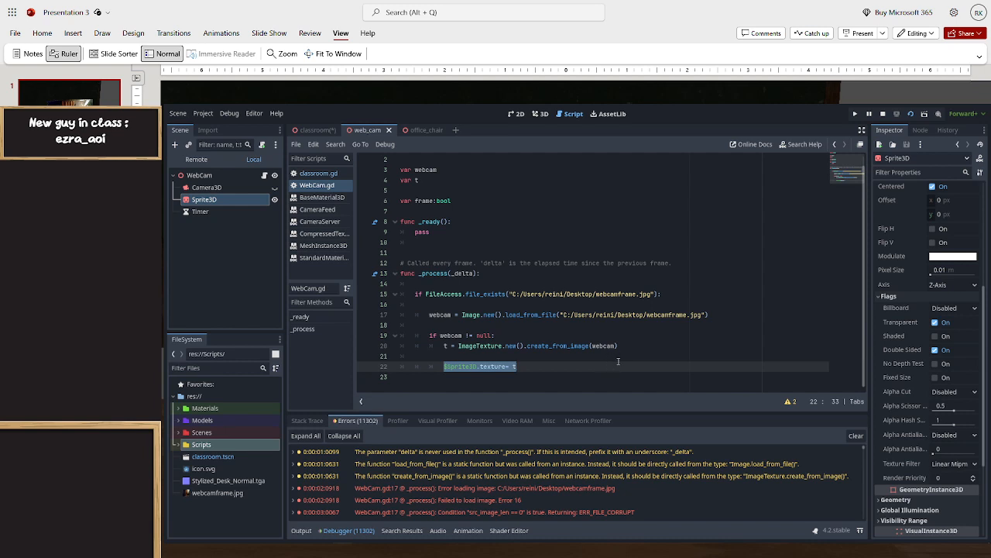
pyautogui.click(472, 294)
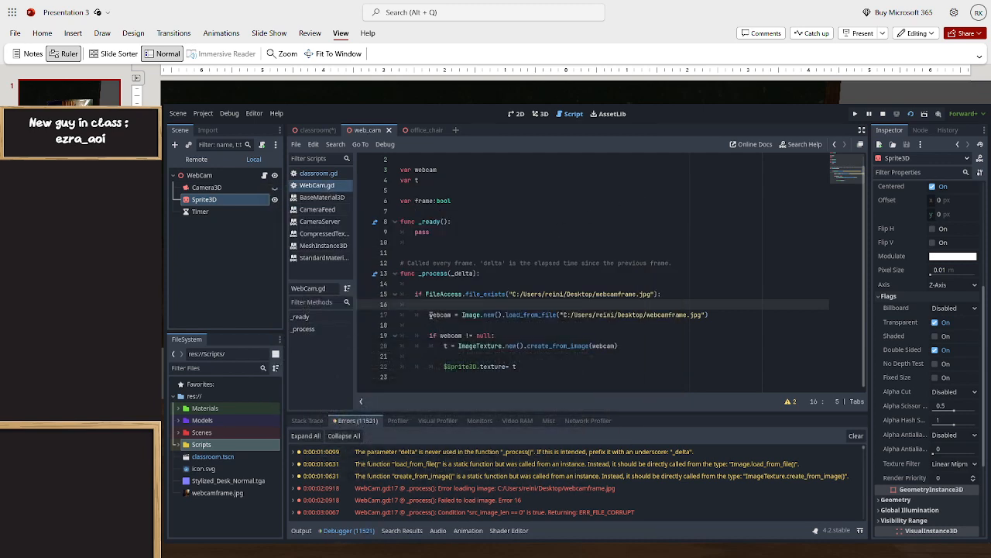
pyautogui.tripleClick(565, 315)
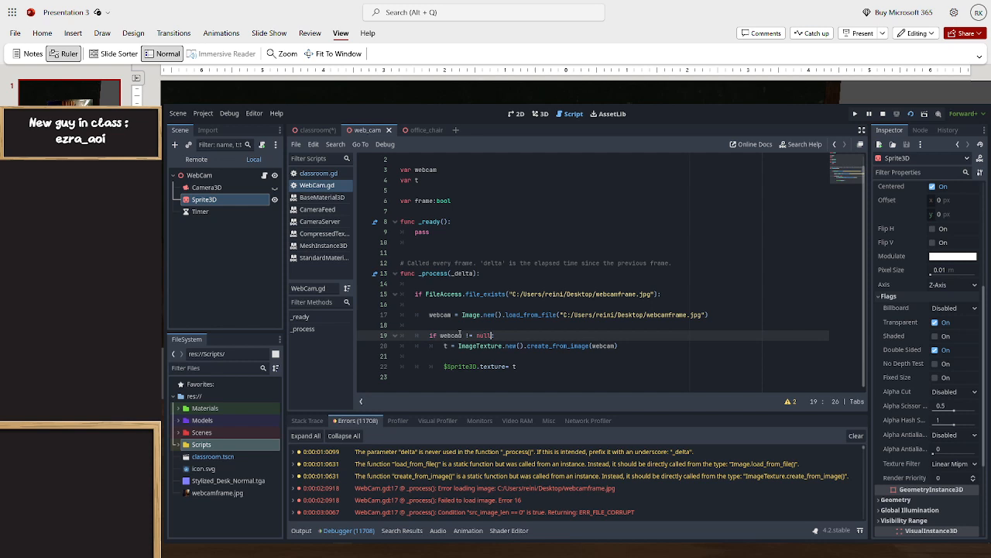
pyautogui.click(446, 346)
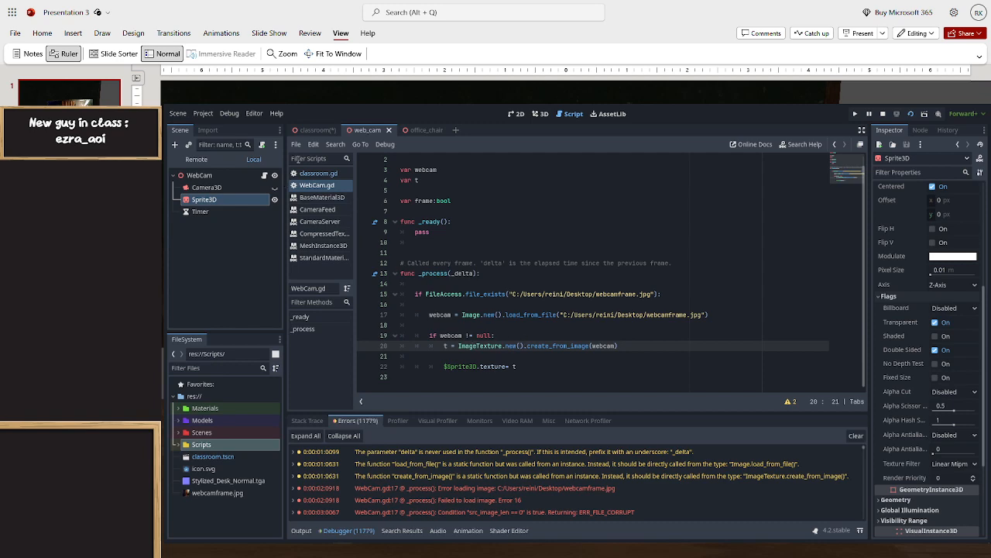
pyautogui.click(314, 130)
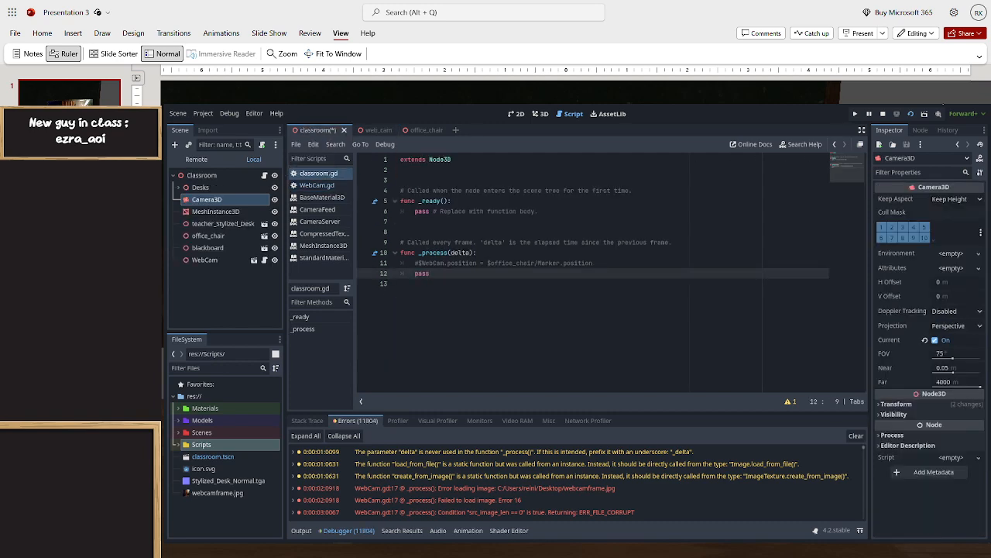